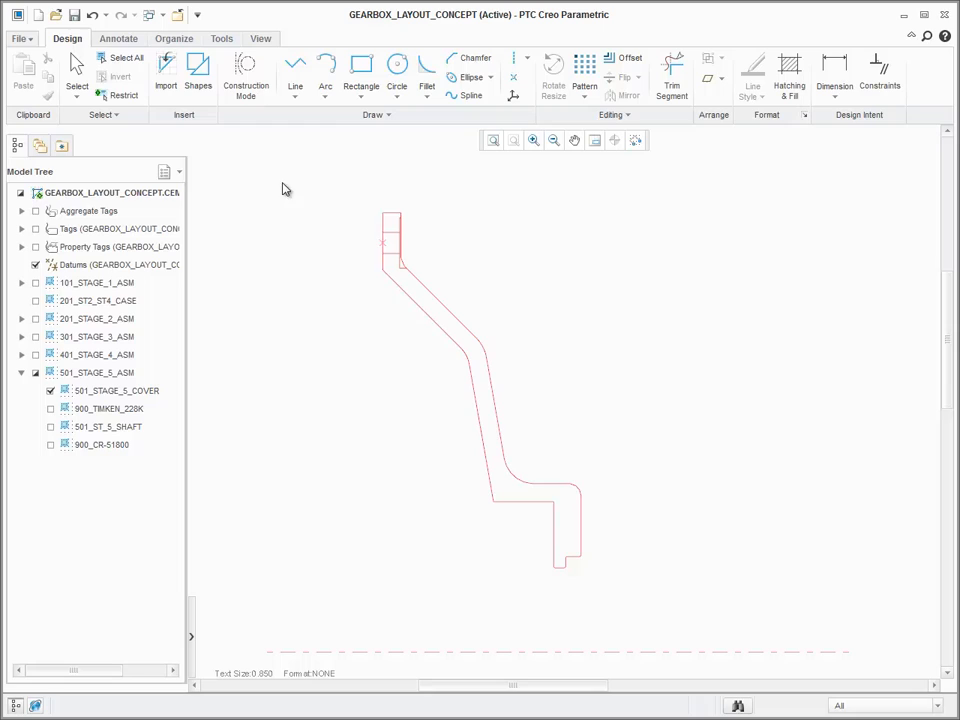
Step: Fill the window-selected cover section outline with diagonal hatching
click(126, 56)
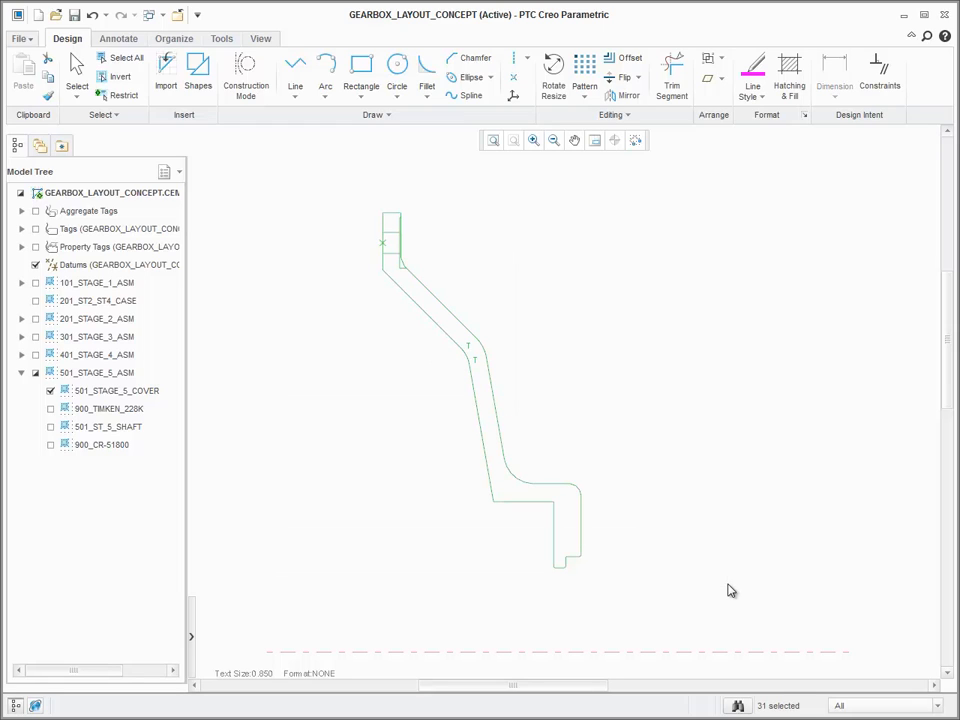
click(788, 70)
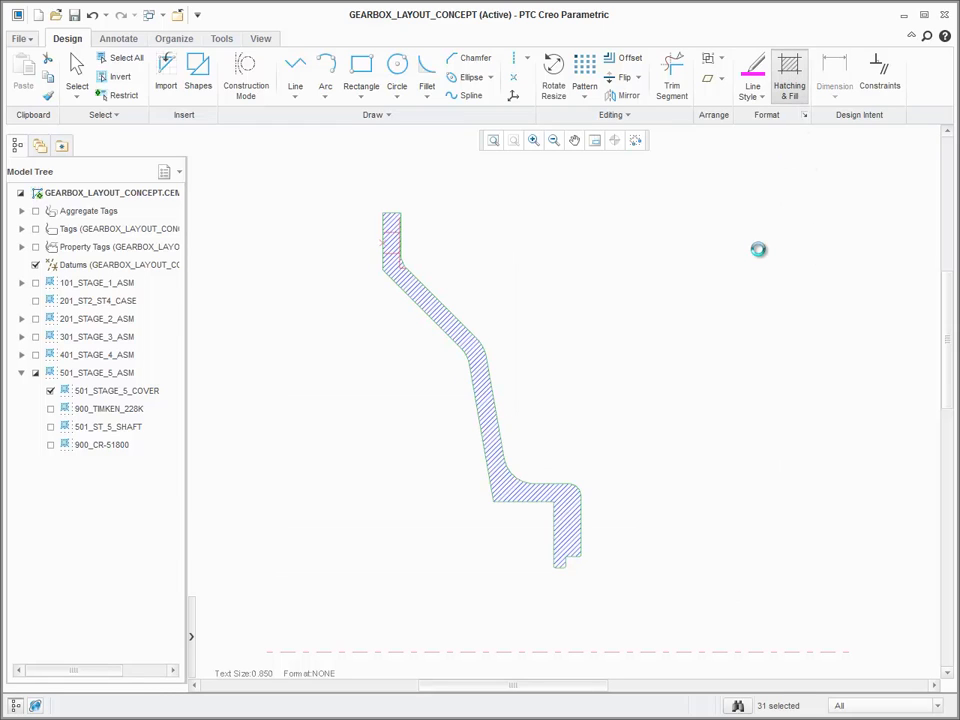
Step: Select the cover's hatch for editing and bring up its colour choices
click(788, 76)
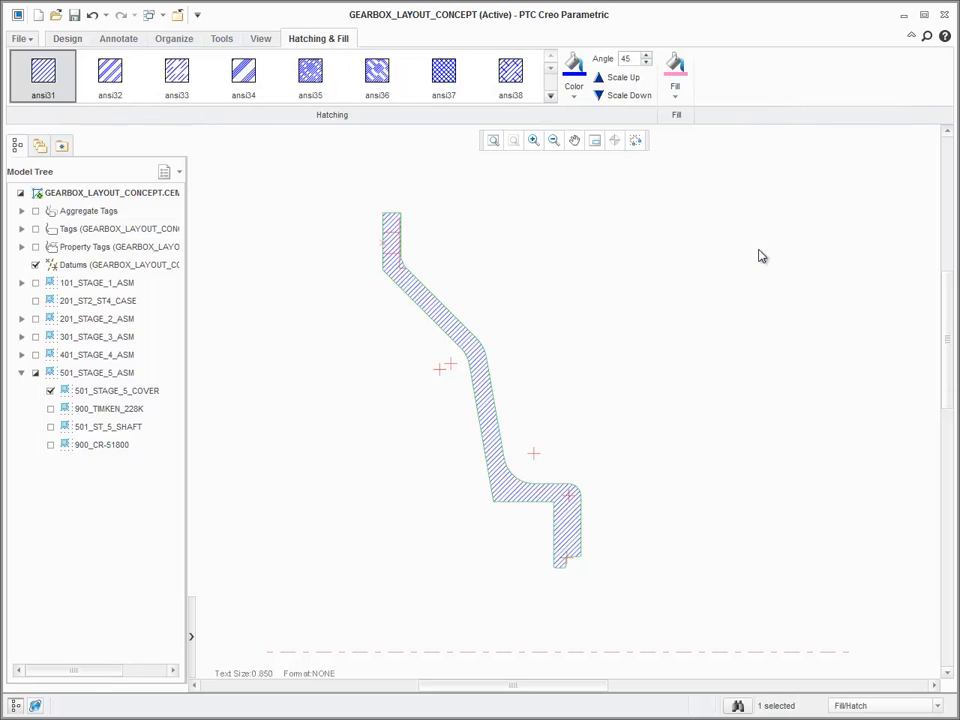
mouse_move(138, 128)
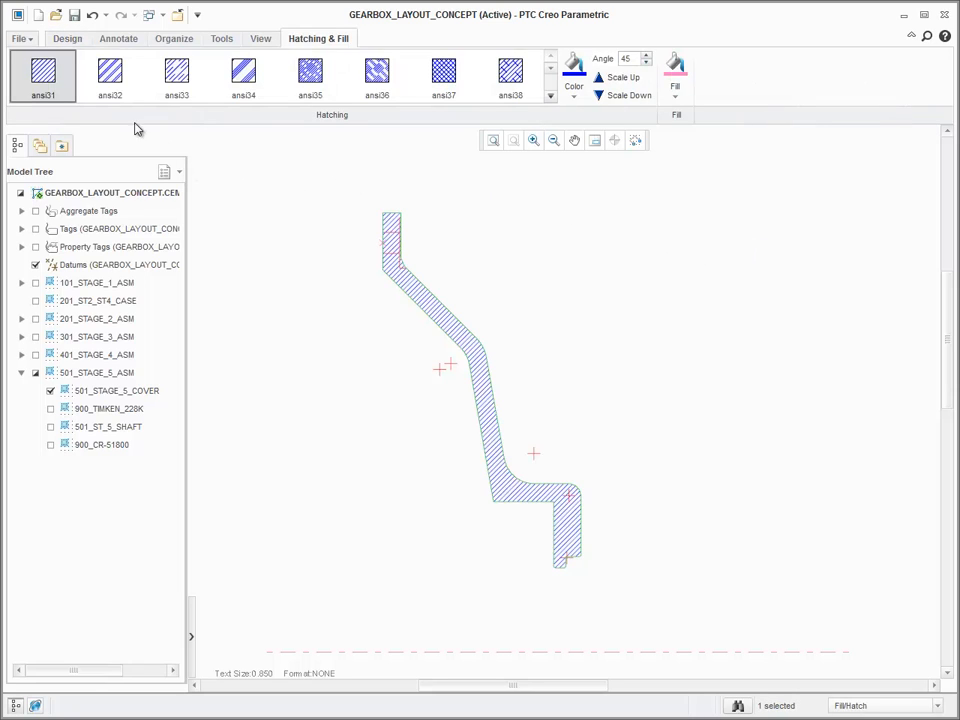
click(244, 76)
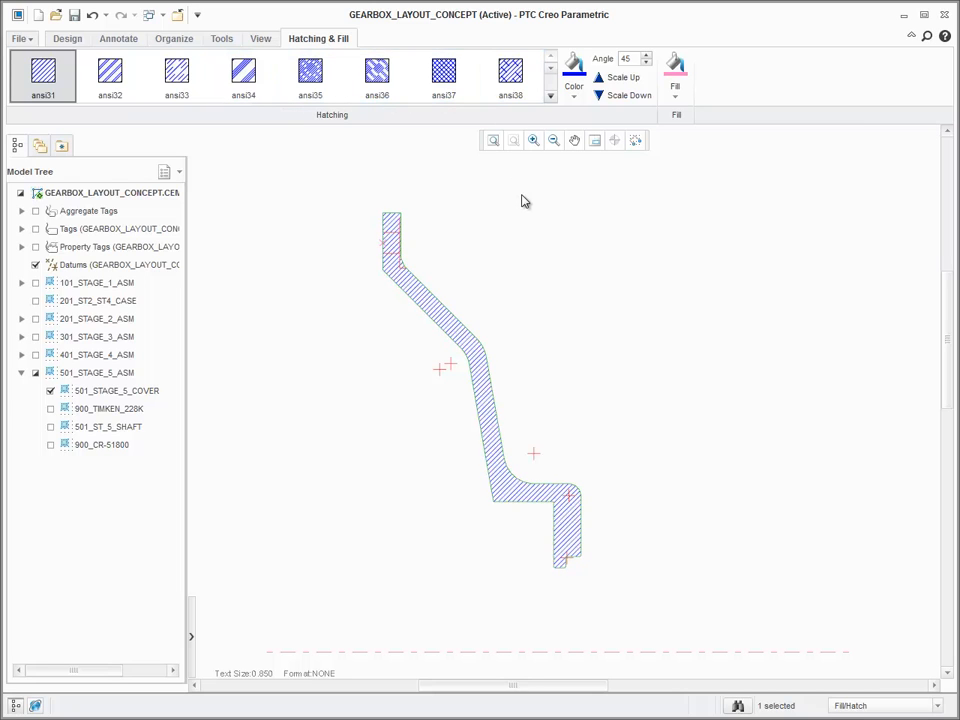
click(552, 104)
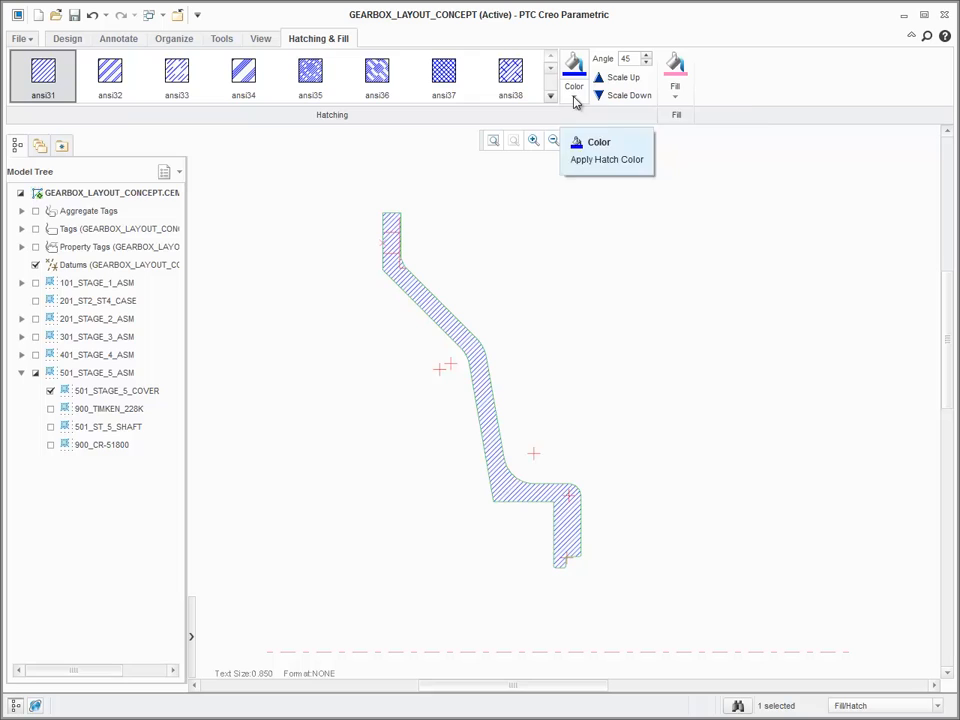
Step: Make the cover hatching red at a 135° angle with wider line spacing, then show 900_TIMKEN
click(608, 160)
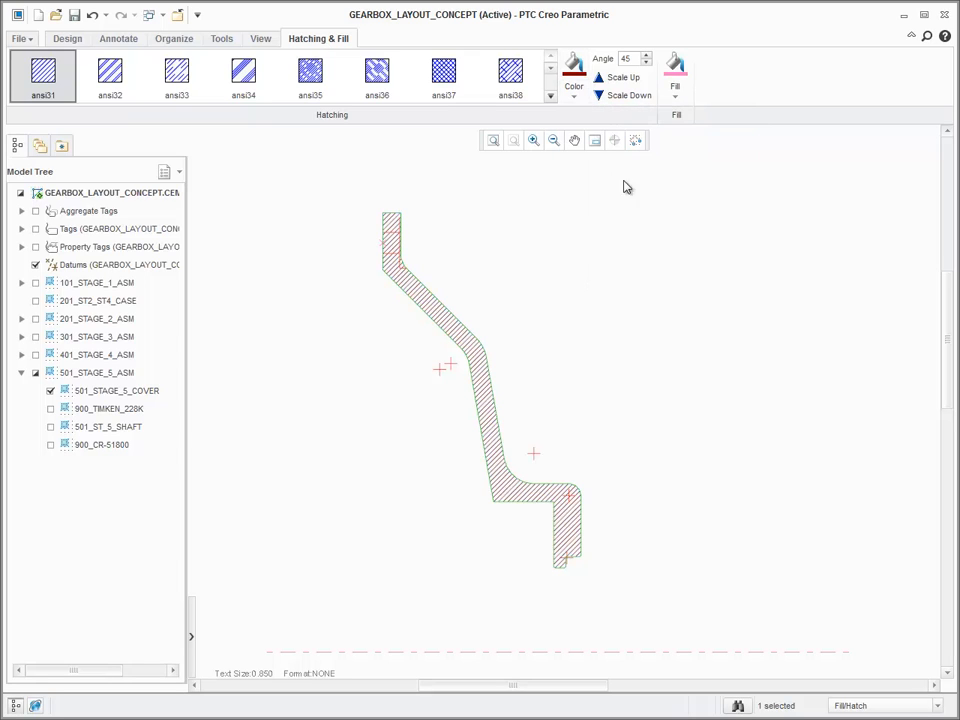
text(135)
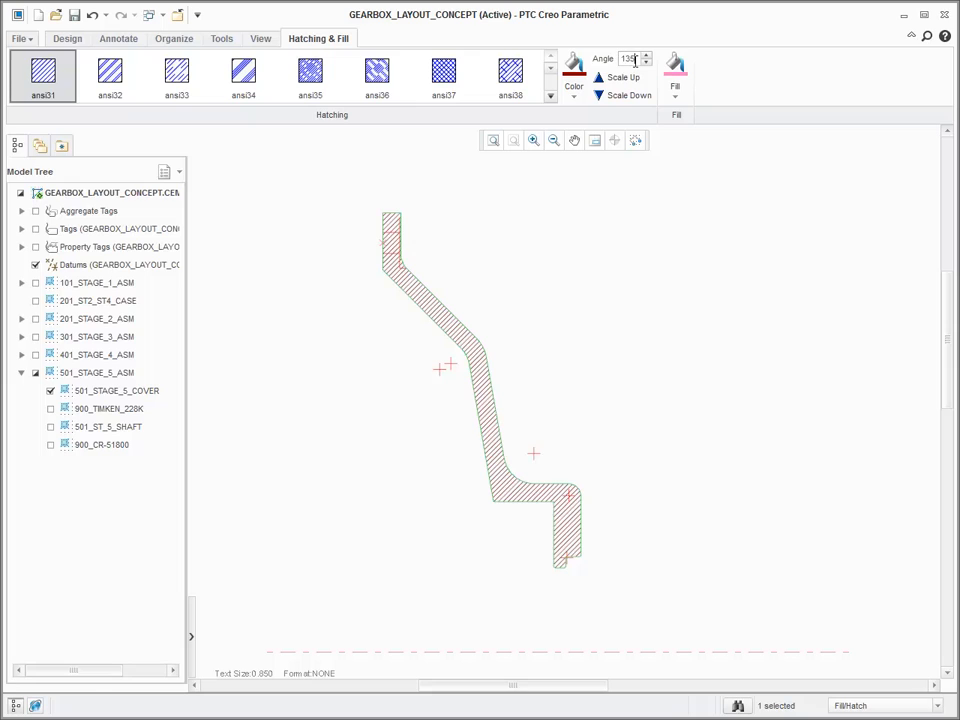
click(624, 76)
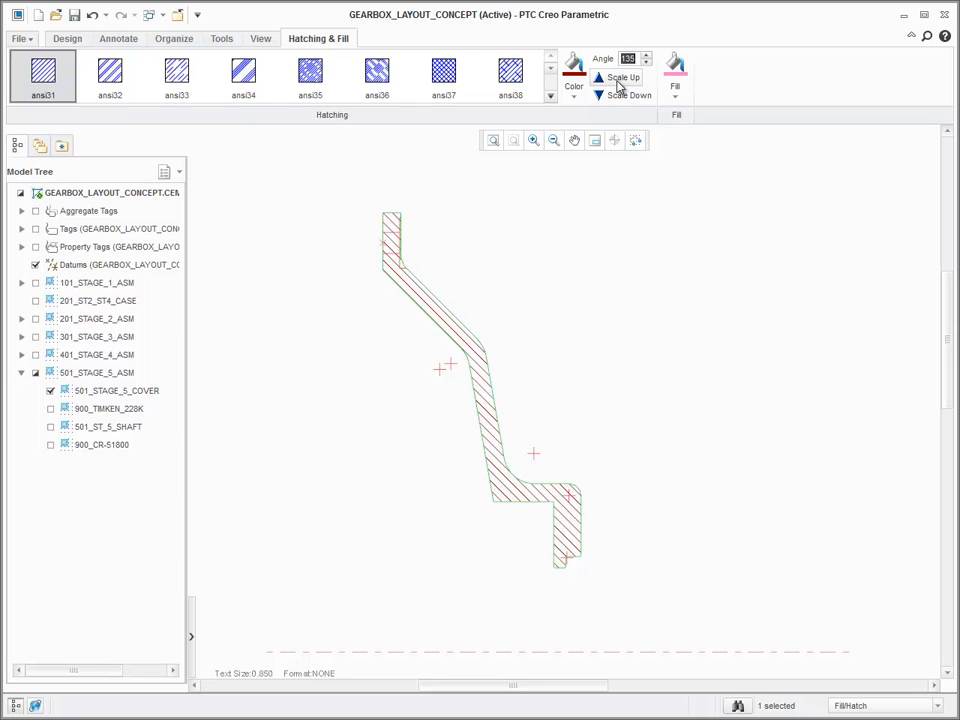
click(630, 96)
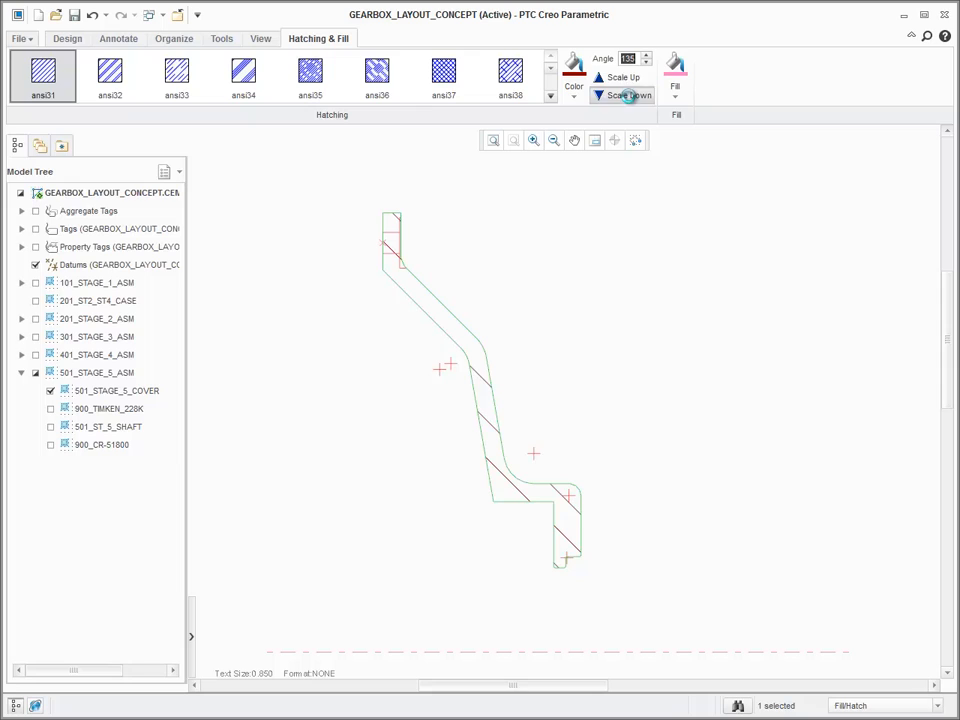
click(624, 96)
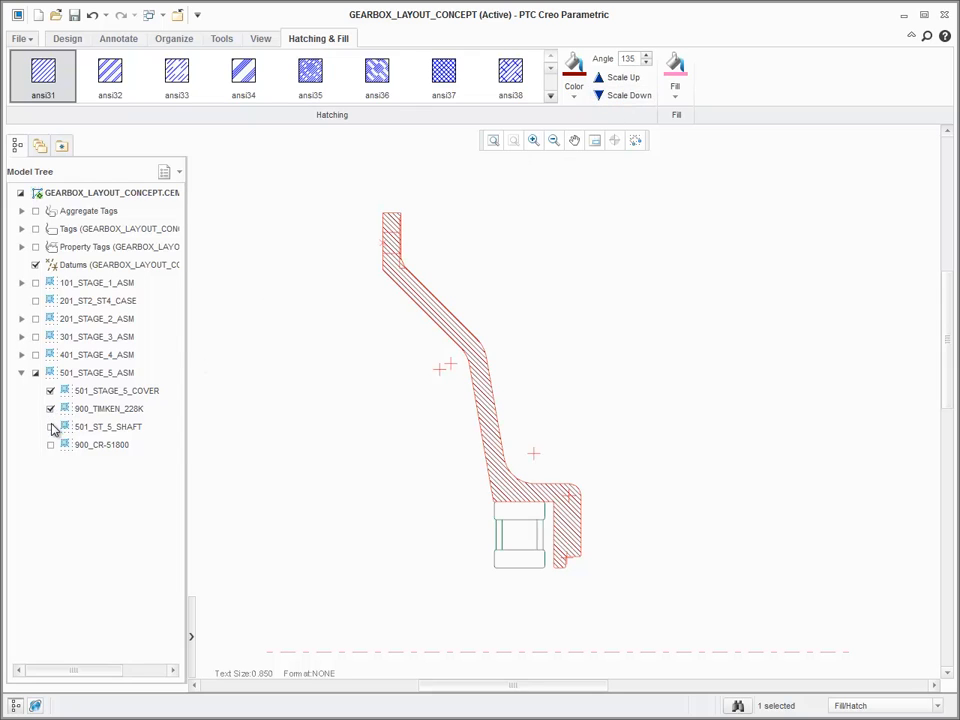
Step: Show the shaft component and hatch the rectangle above the bearing with the ansi33 pattern
click(52, 426)
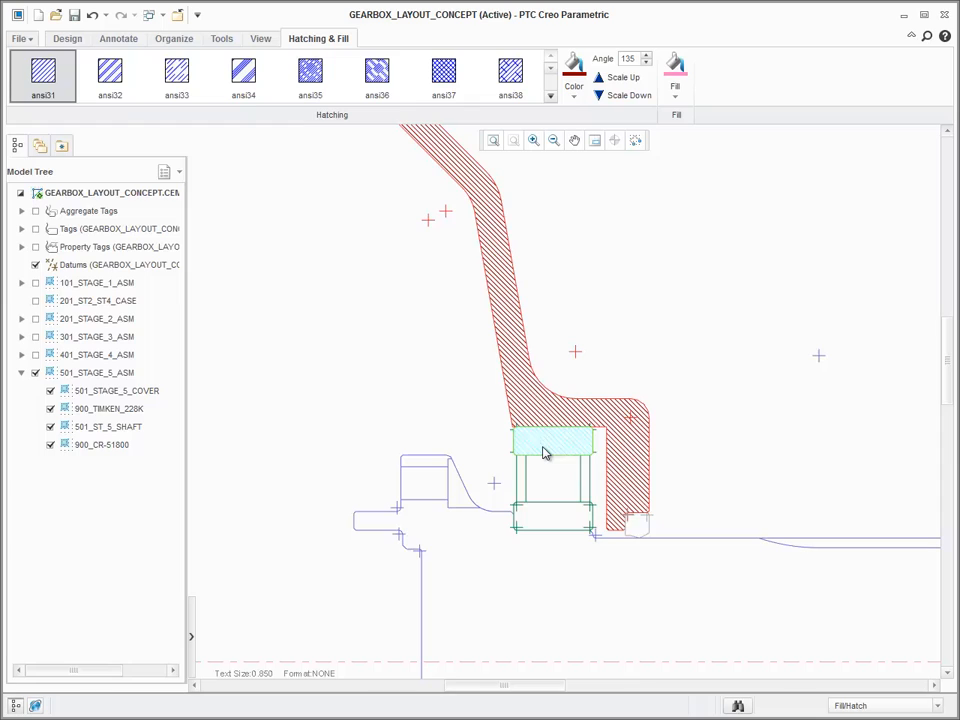
click(110, 76)
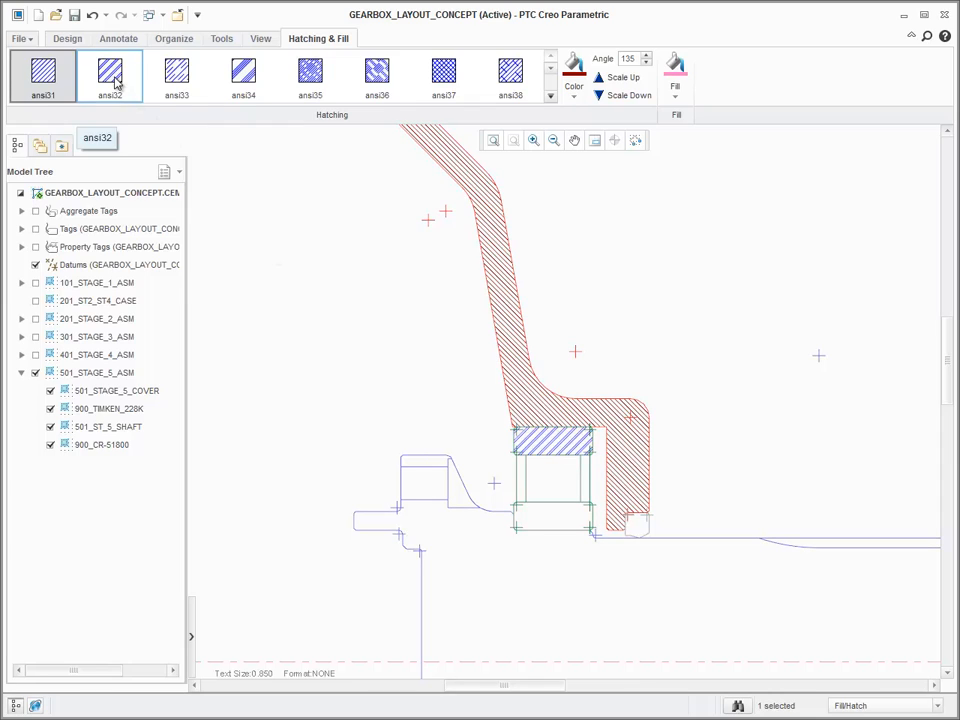
click(176, 76)
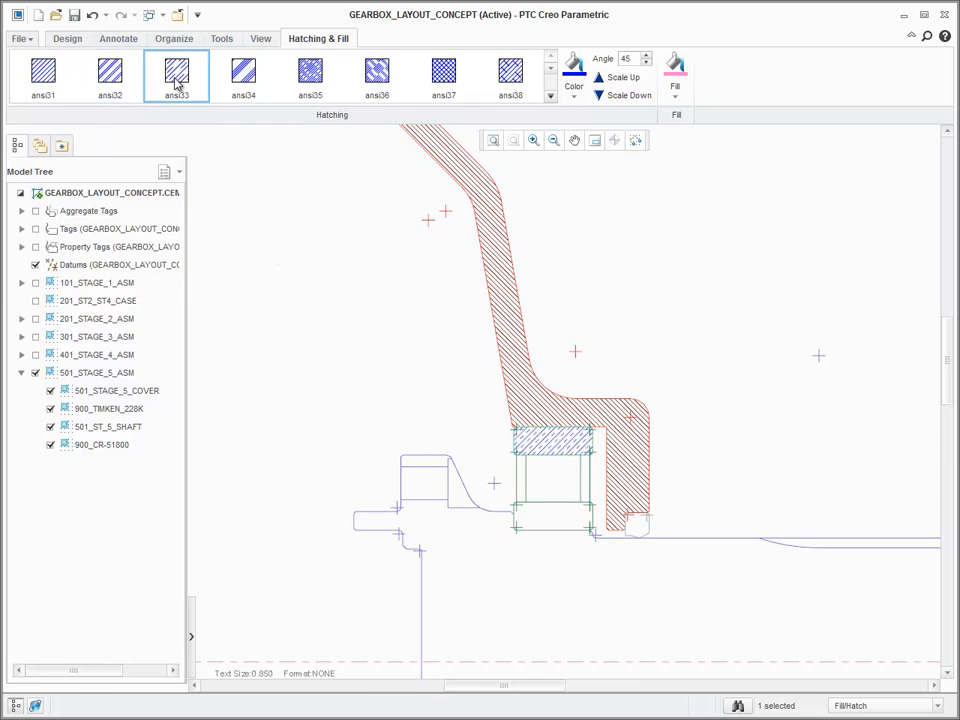